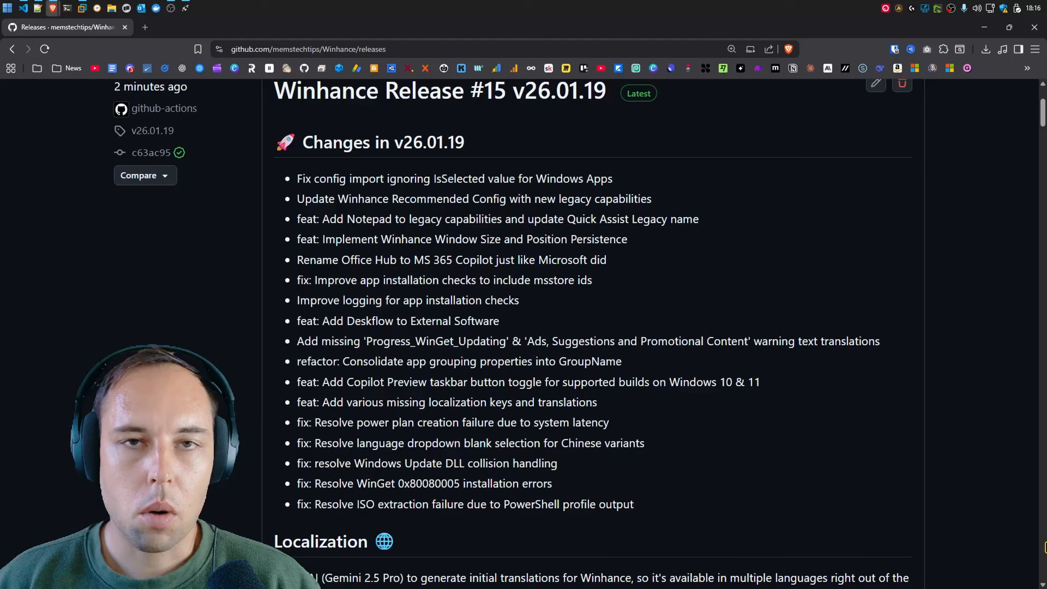
pyautogui.moveTo(680, 161)
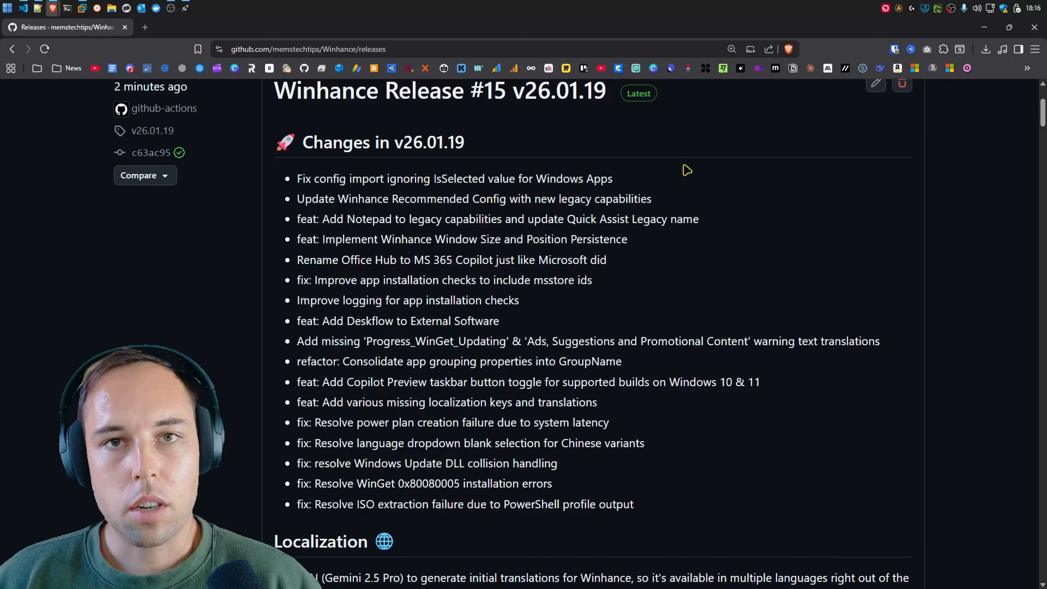
pyautogui.moveTo(512, 193)
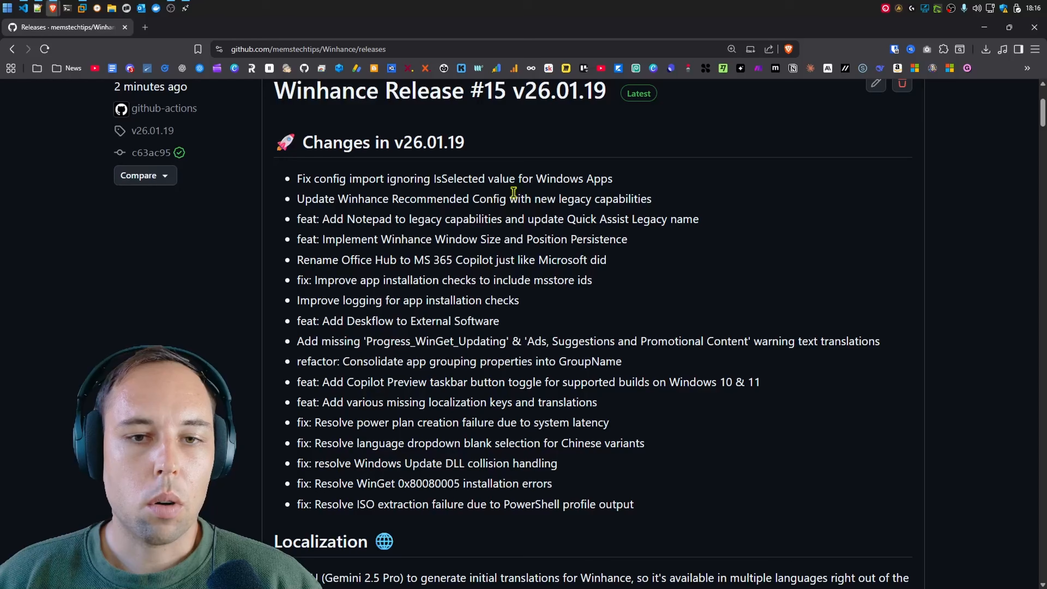
pyautogui.moveTo(707, 199)
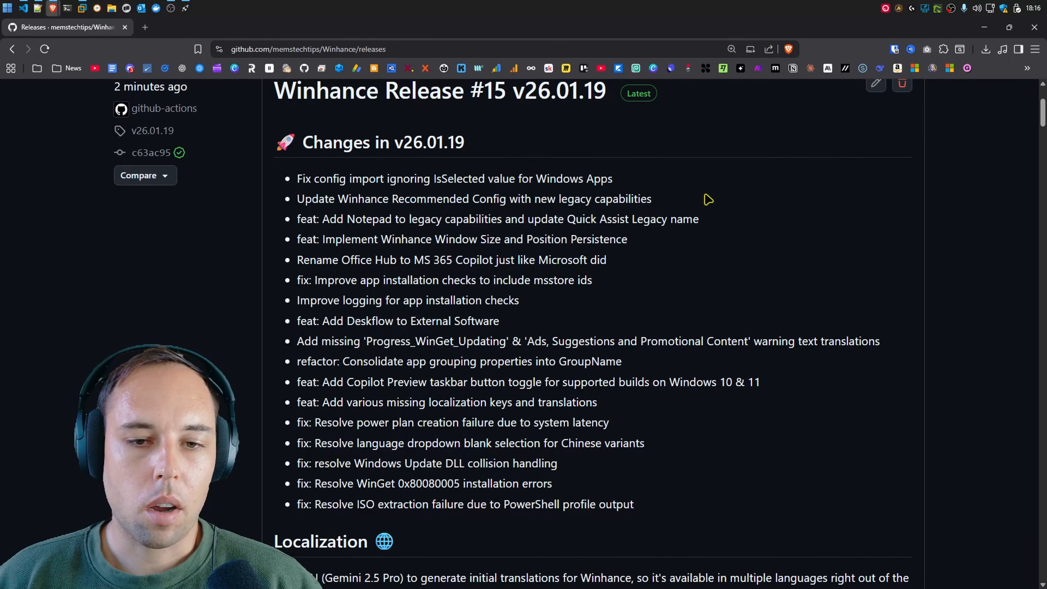
pyautogui.moveTo(344, 63)
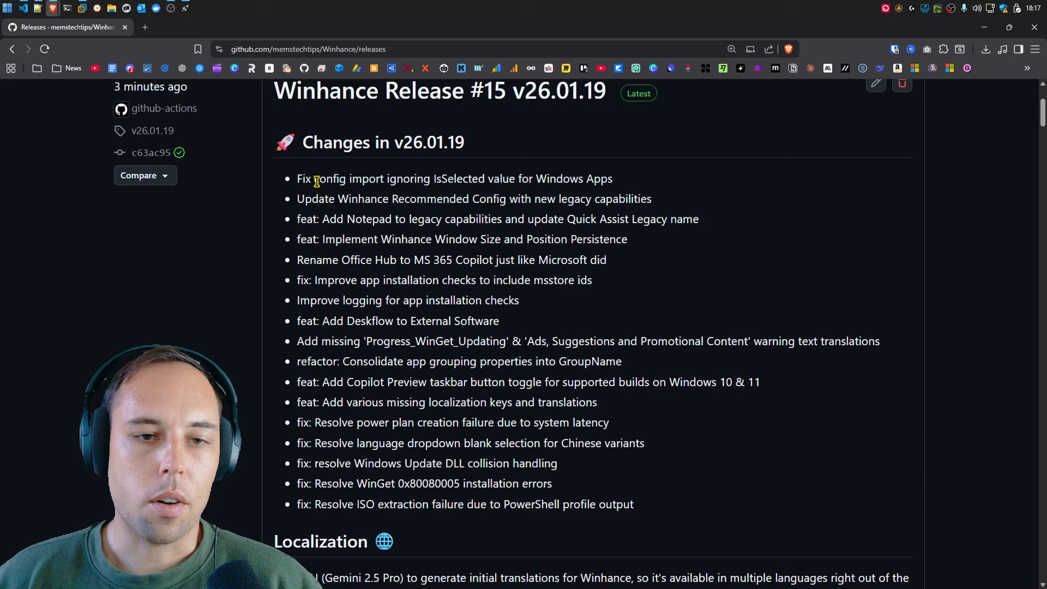
pyautogui.moveTo(778, 505)
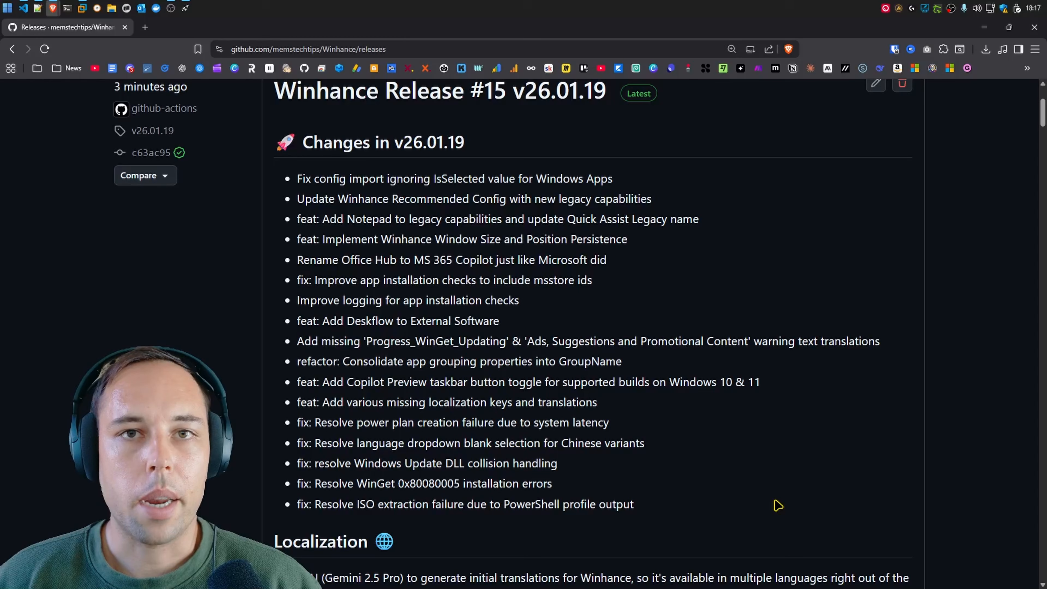
# Highlight the 'feat: Add Notepad to legacy capabilities' release note line
pyautogui.tripleClick(497, 219)
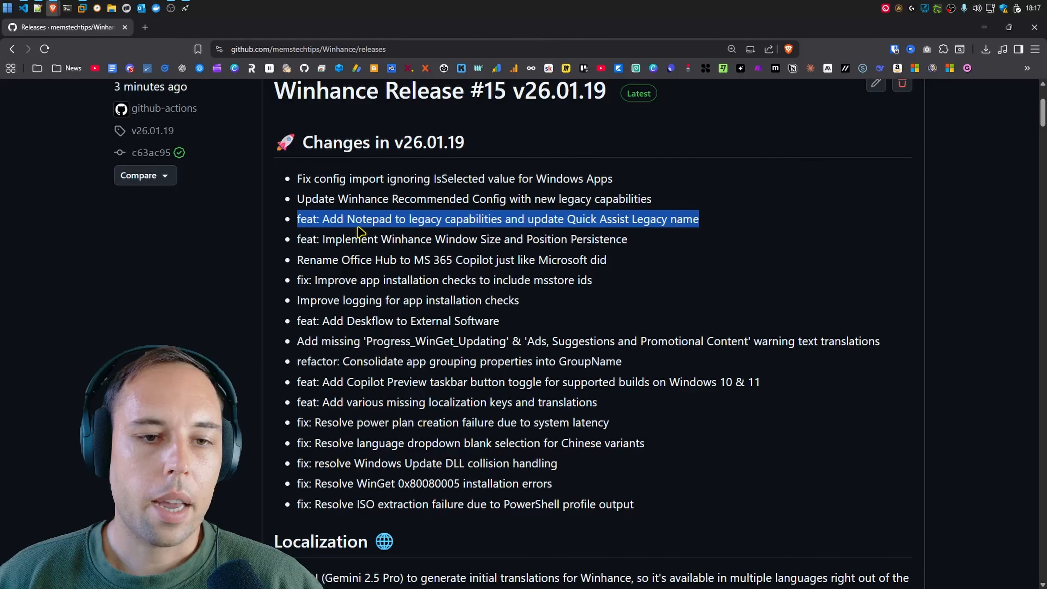
pyautogui.moveTo(547, 235)
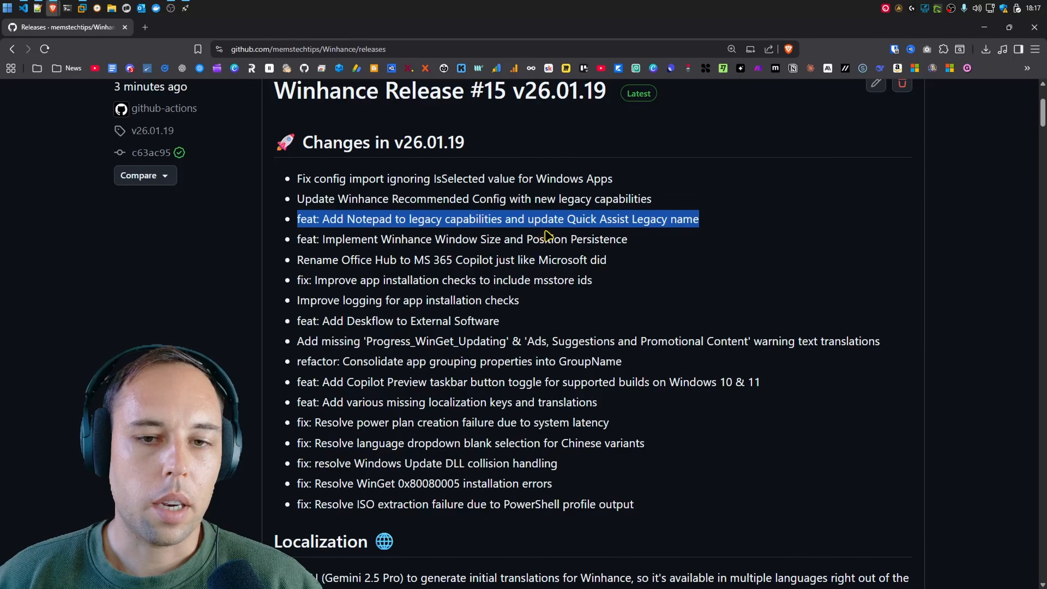
pyautogui.moveTo(598, 232)
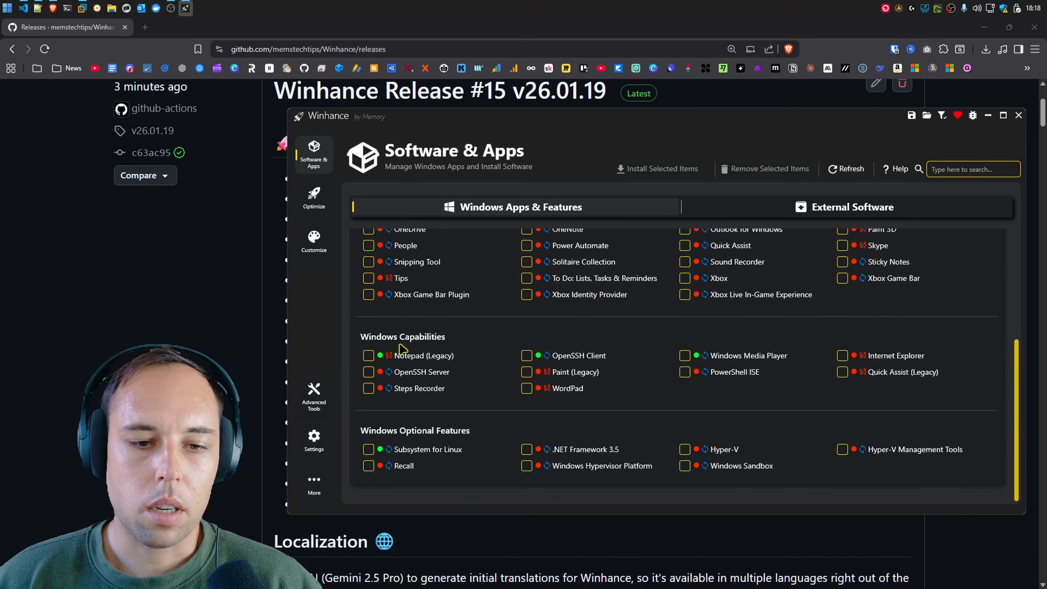
pyautogui.click(368, 355)
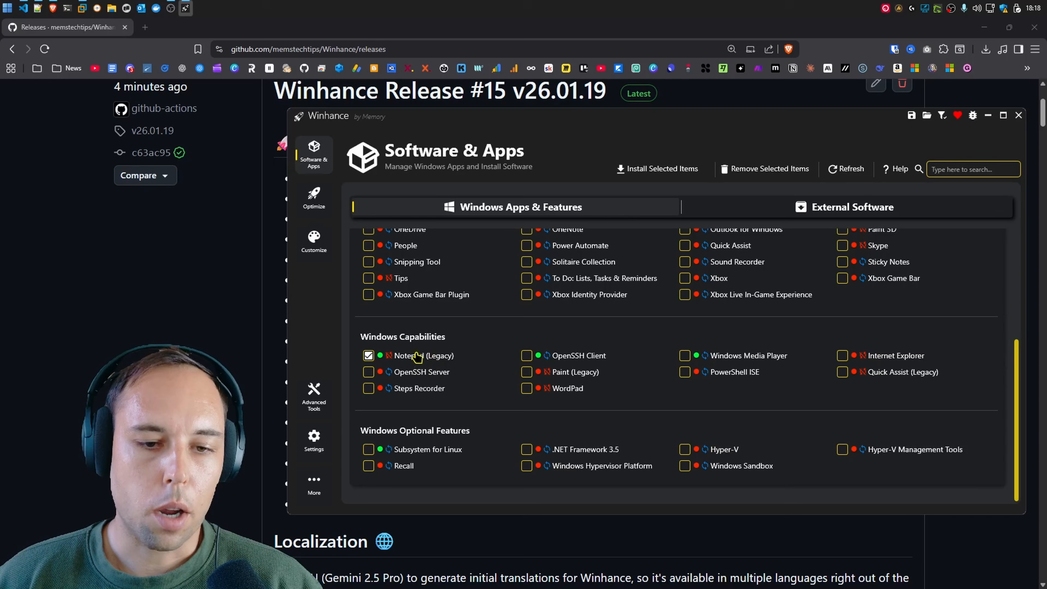
pyautogui.moveTo(475, 371)
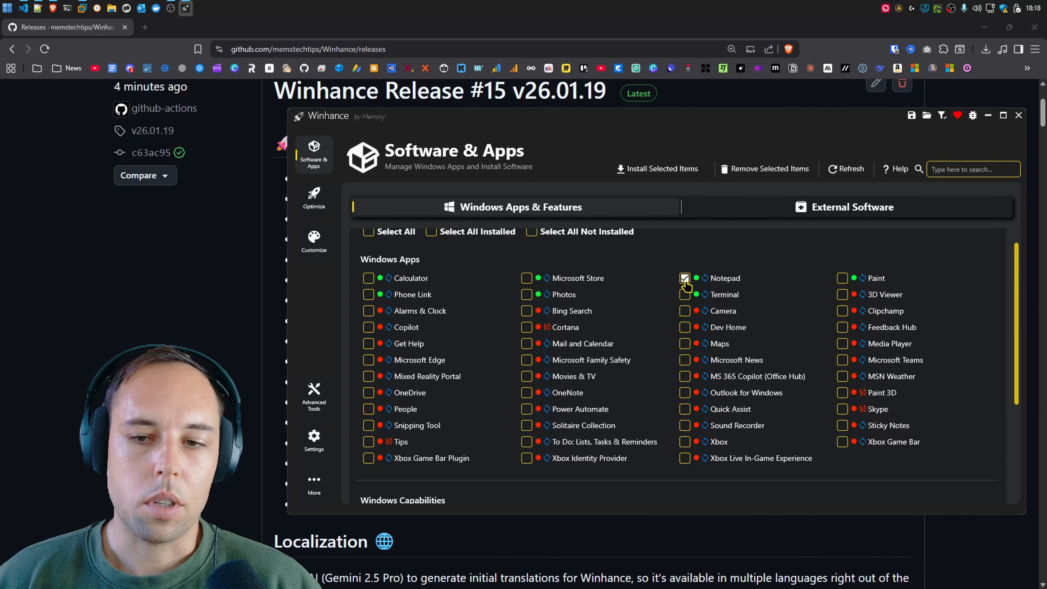
pyautogui.click(683, 277)
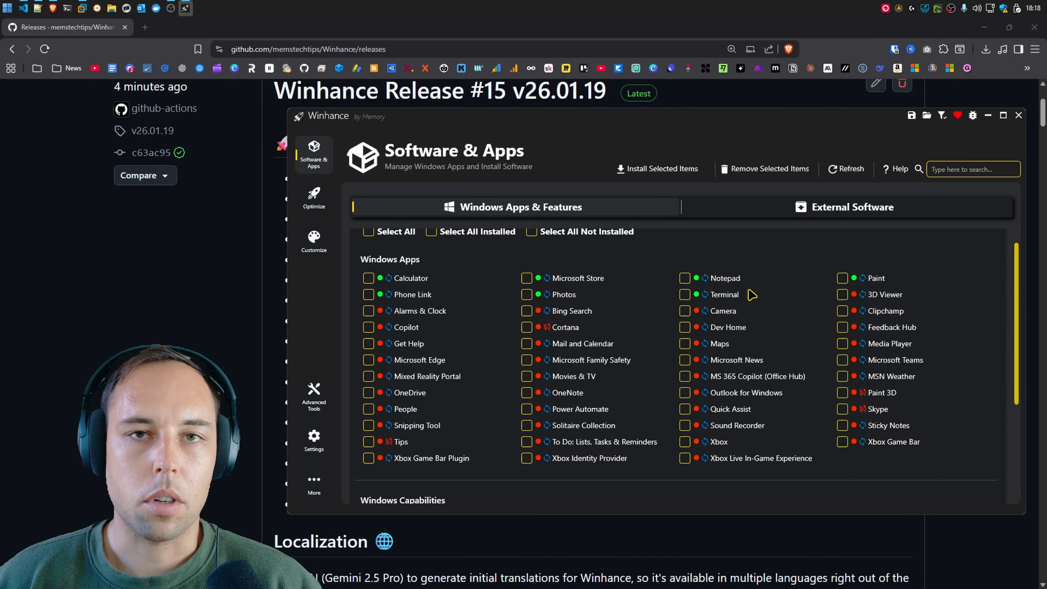
pyautogui.scroll(-3)
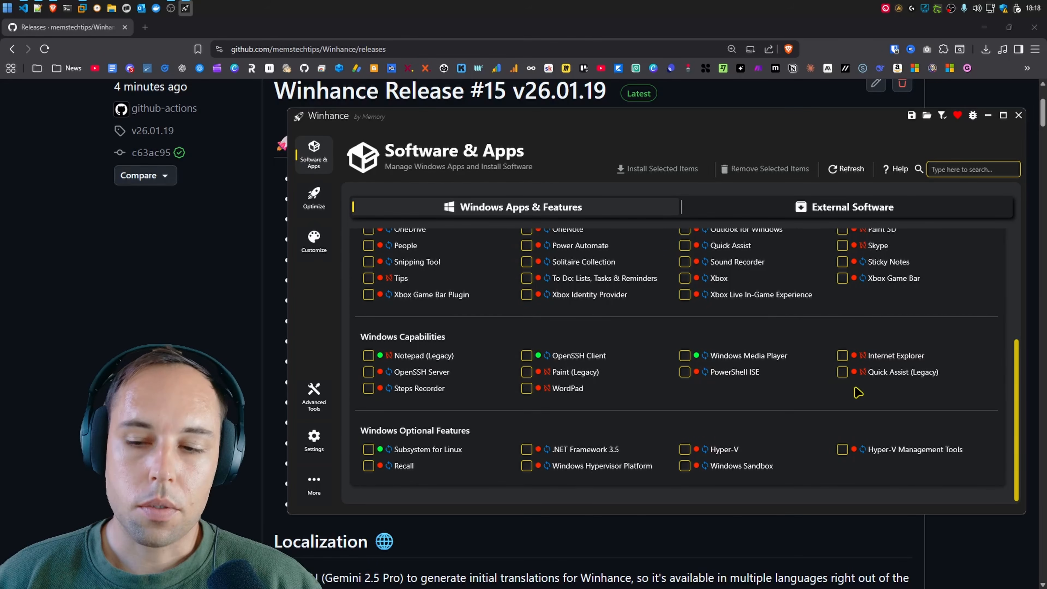
pyautogui.click(842, 371)
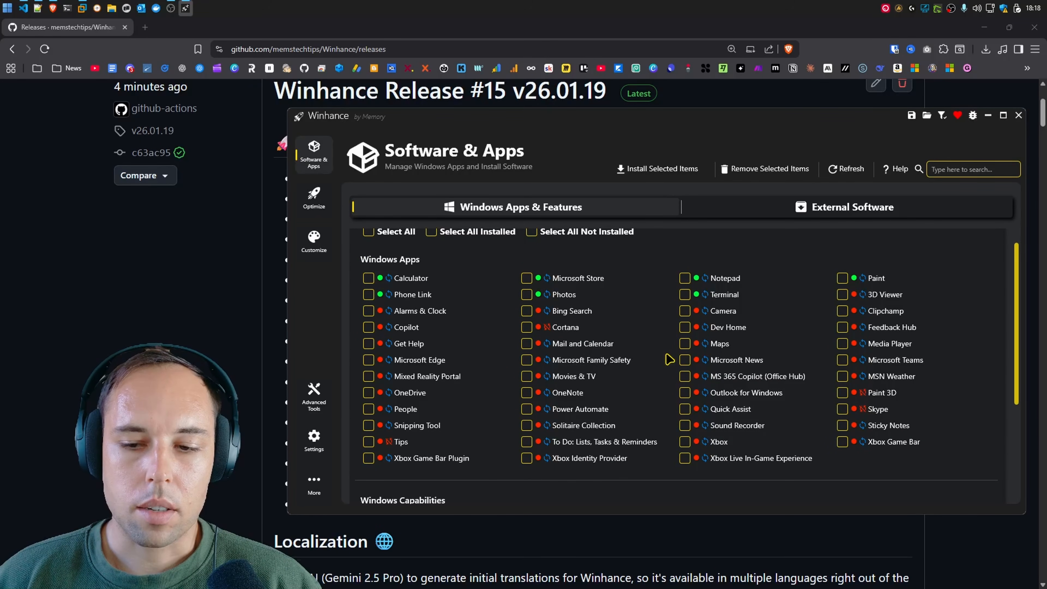
pyautogui.click(683, 409)
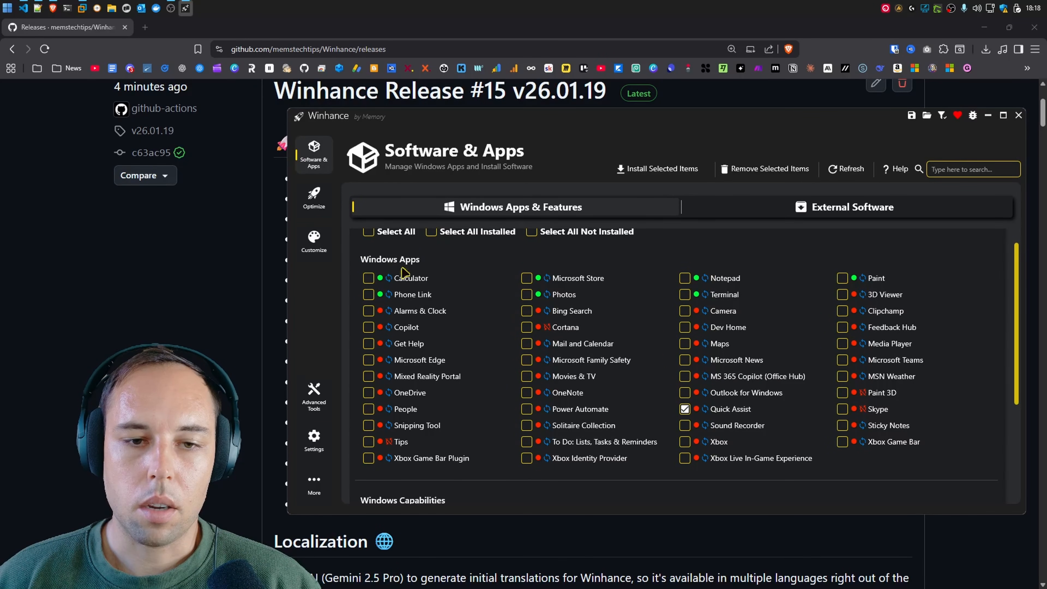
pyautogui.click(684, 408)
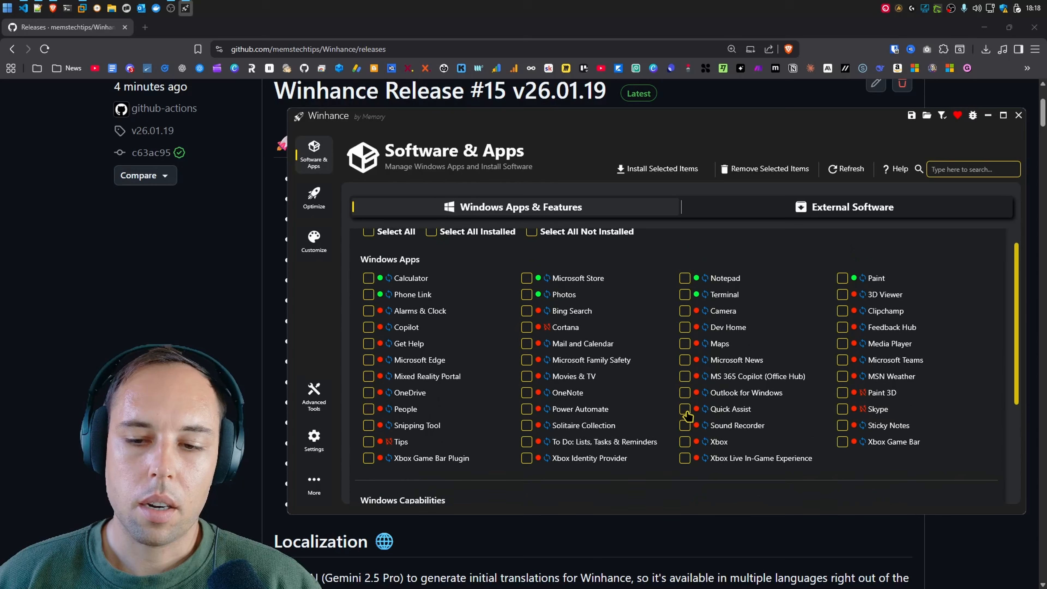
pyautogui.scroll(-3)
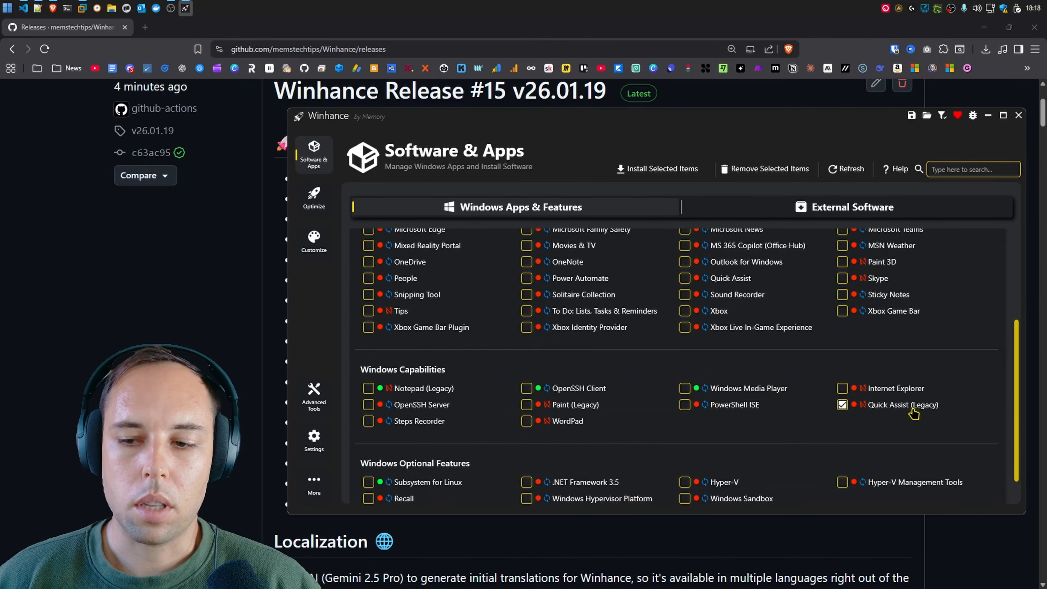
pyautogui.click(841, 404)
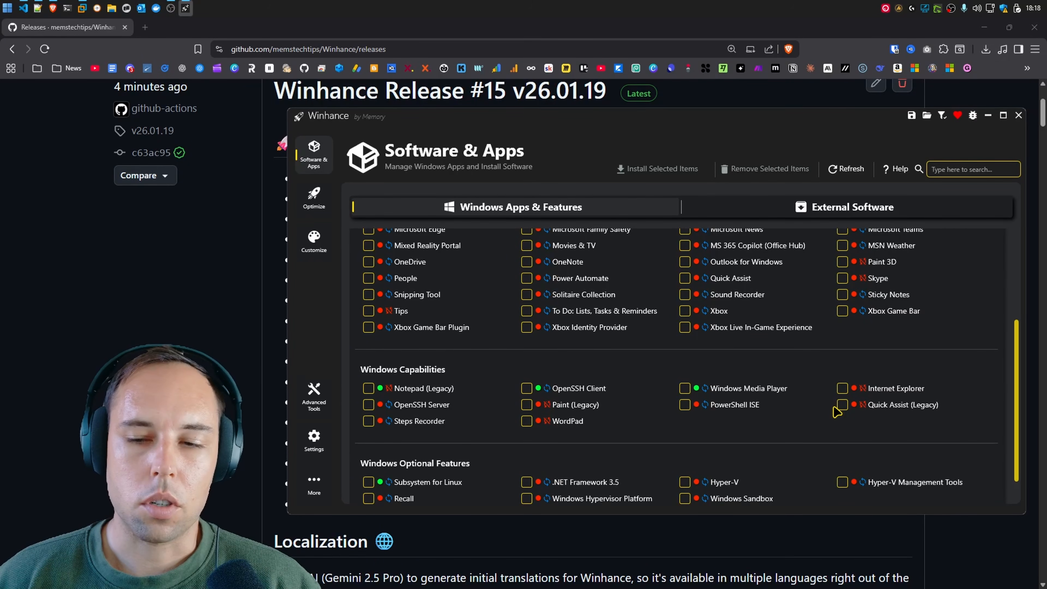
pyautogui.scroll(-3)
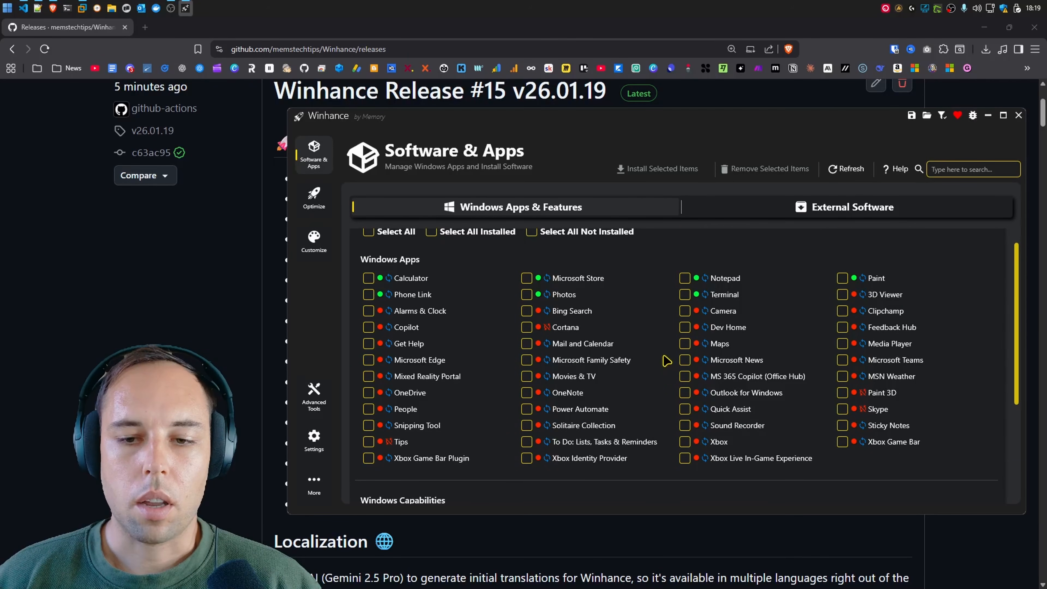
pyautogui.scroll(-3)
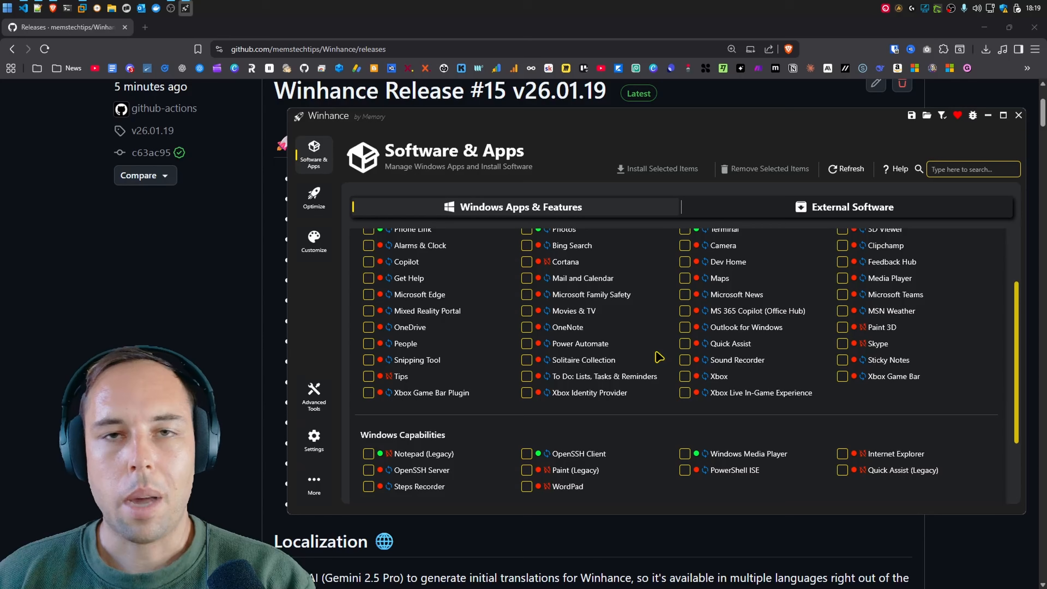
pyautogui.scroll(-3)
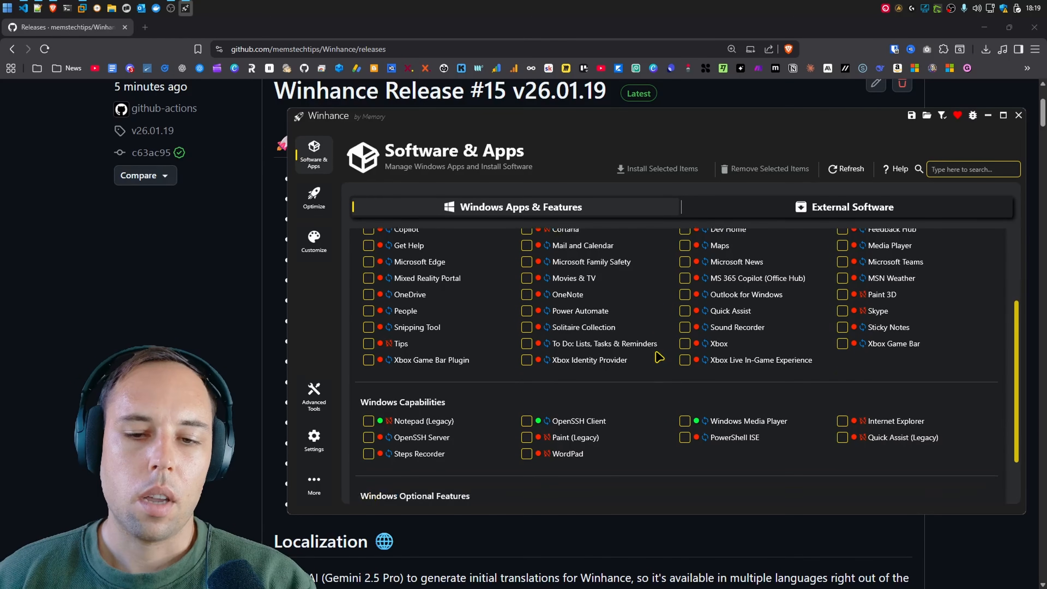
pyautogui.scroll(-3)
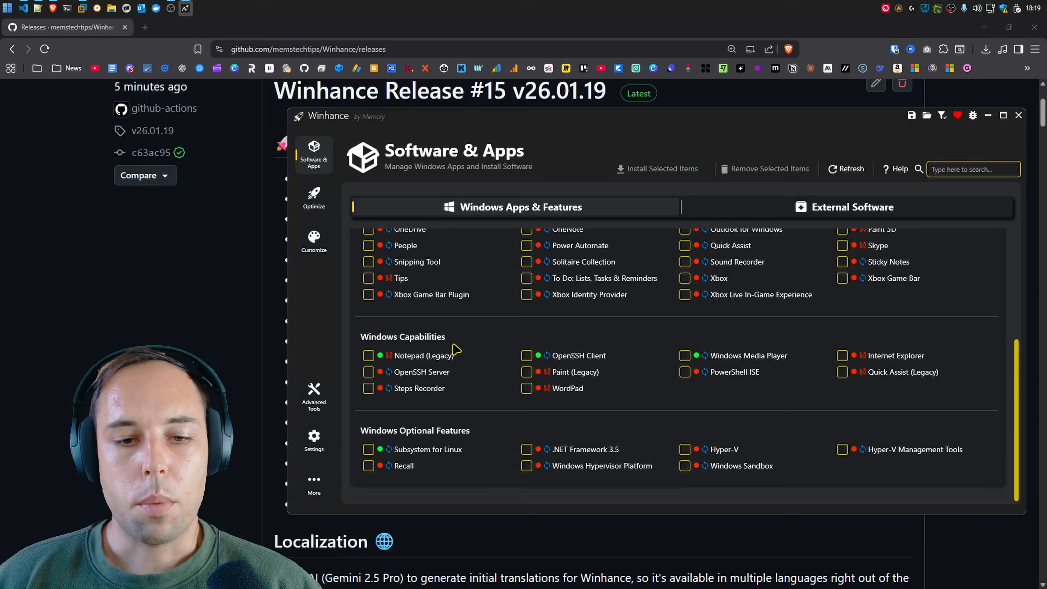
pyautogui.moveTo(472, 392)
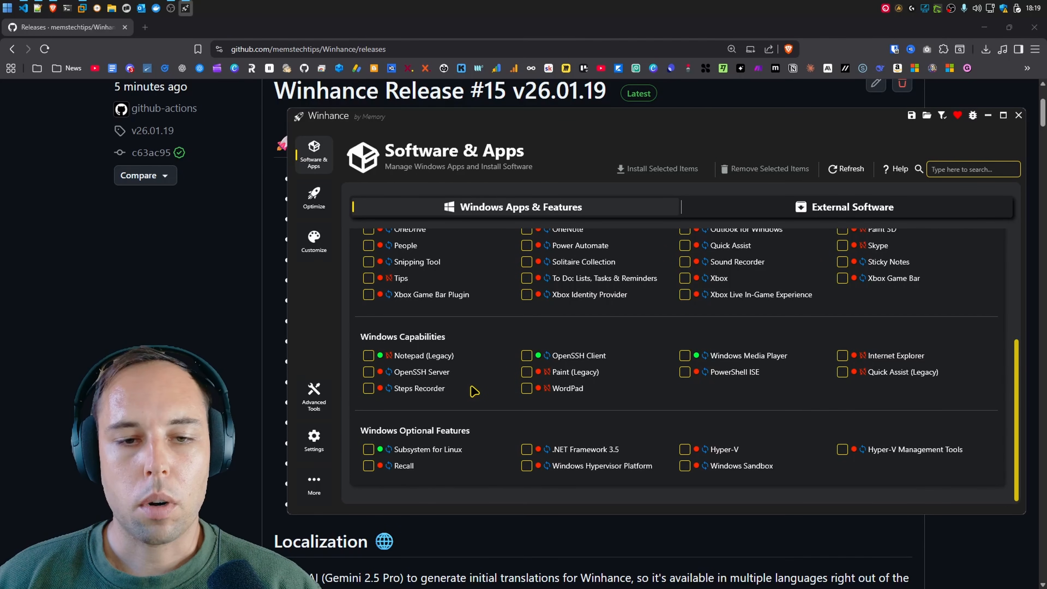
pyautogui.moveTo(494, 339)
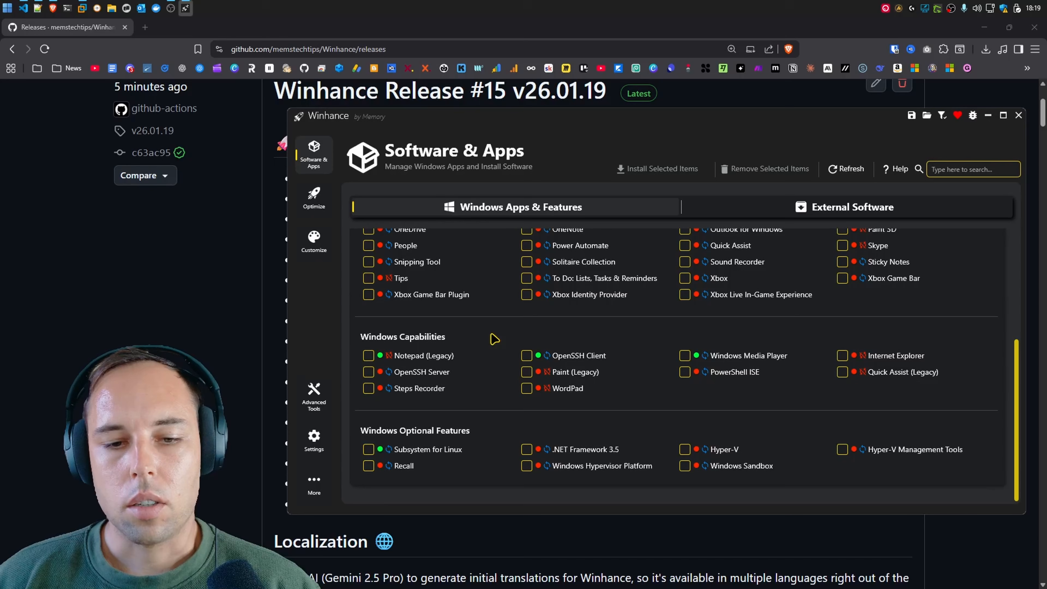
pyautogui.moveTo(566, 381)
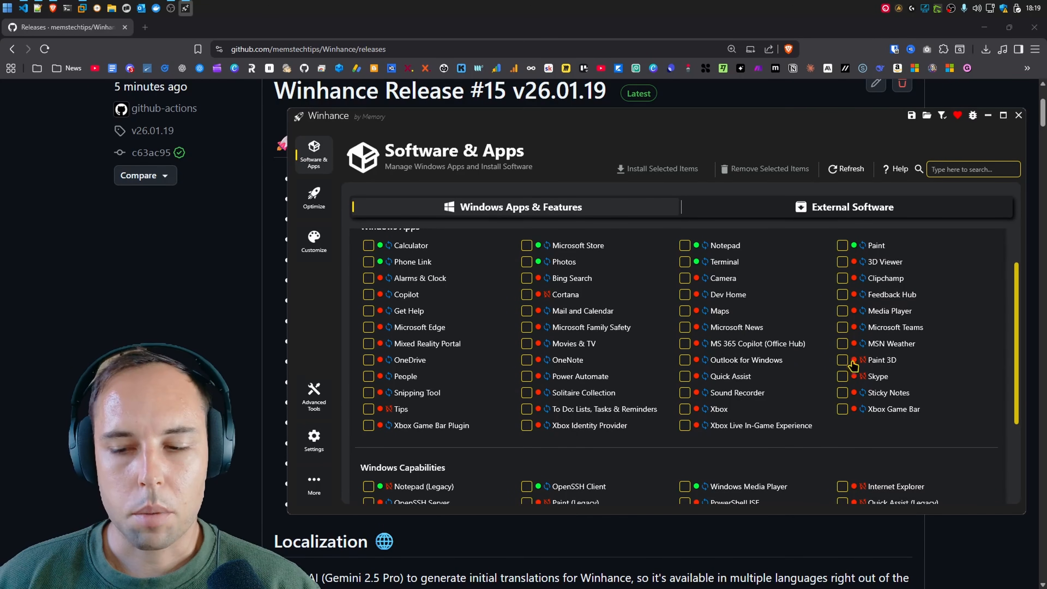
pyautogui.click(843, 360)
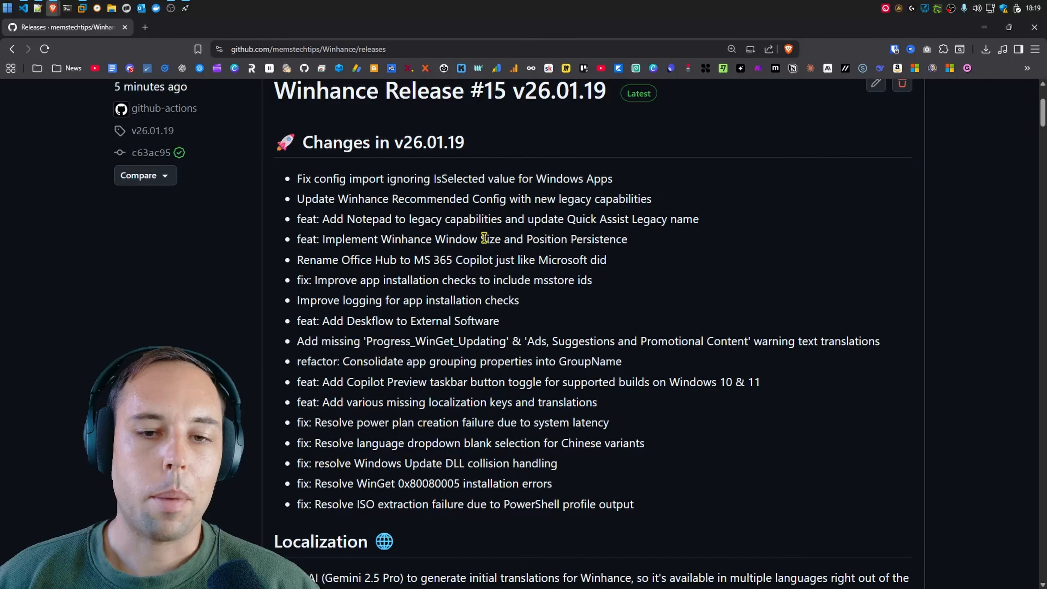
pyautogui.moveTo(198, 10)
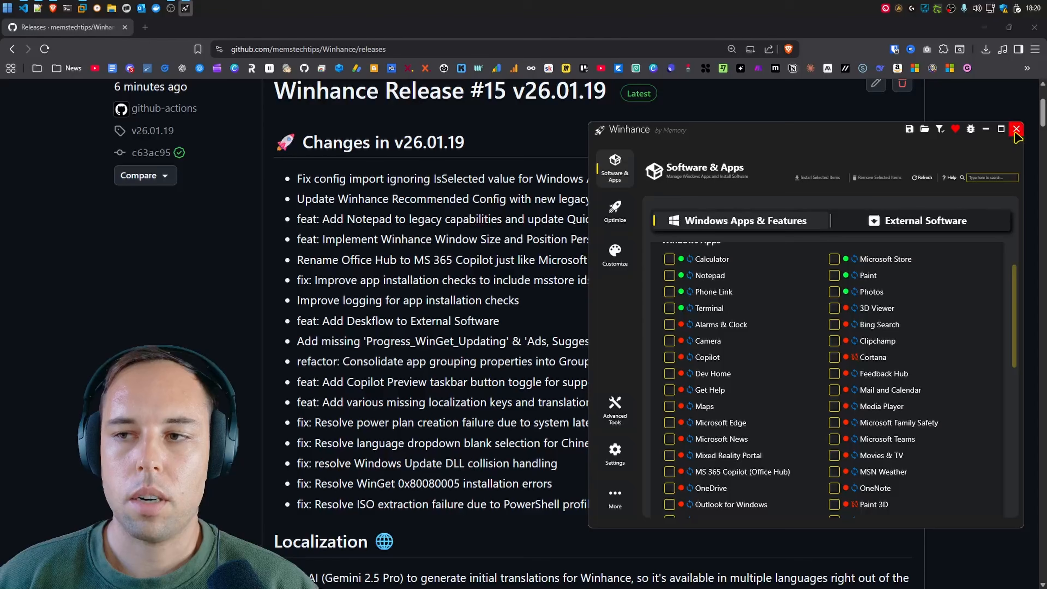
# Close the Winhance window, leaving the v26.01.19 release notes visible
pyautogui.click(1015, 129)
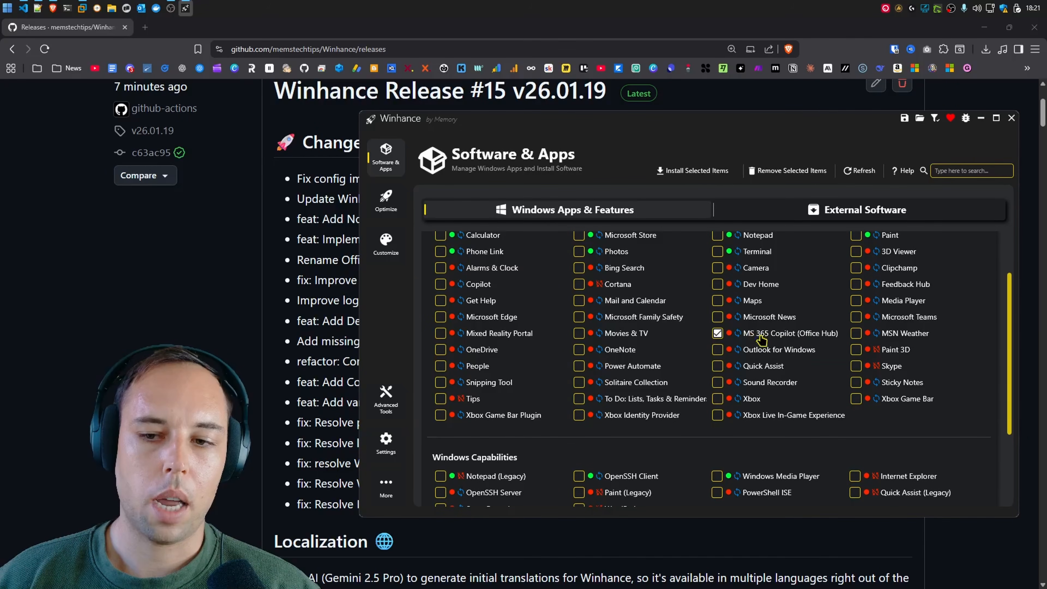
pyautogui.moveTo(758, 340)
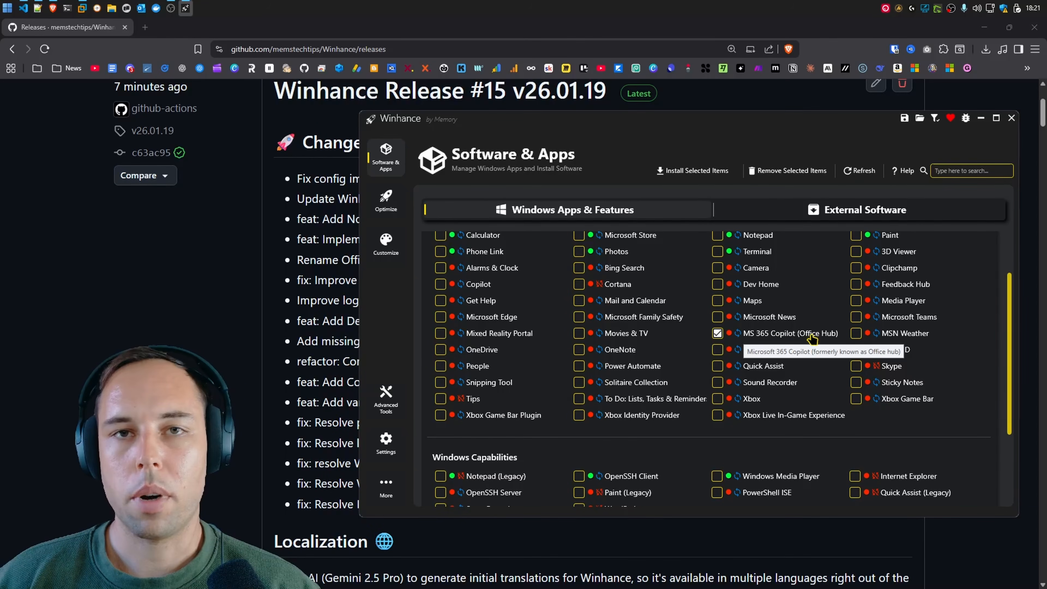
# Untick MS 365 Copilot (Office Hub) in the Windows Apps list
pyautogui.click(717, 333)
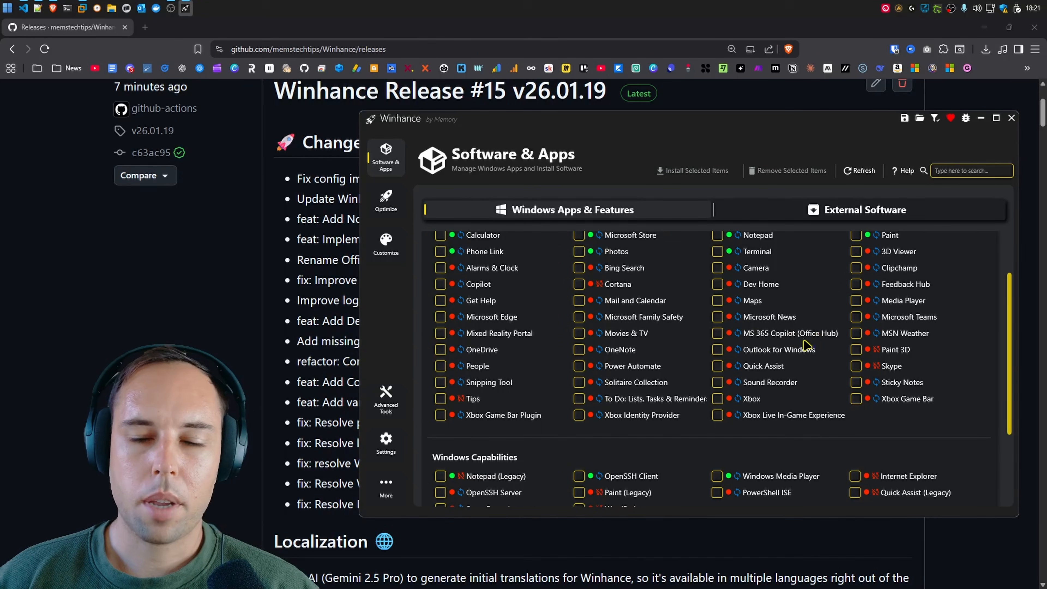
pyautogui.moveTo(790, 333)
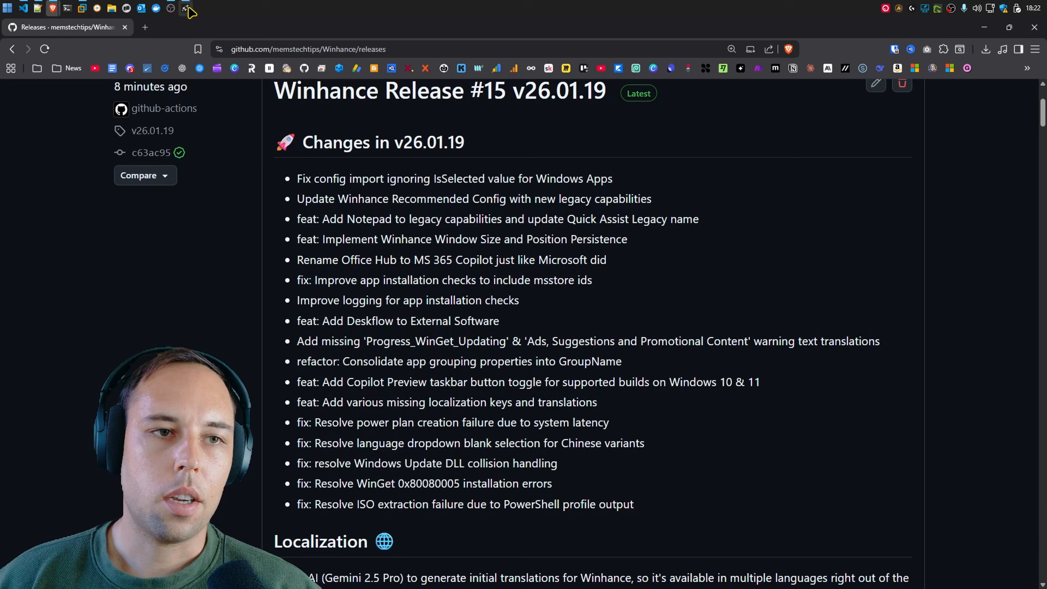
# Relaunch Winhance from the taskbar to confirm its window size and position were kept
pyautogui.click(186, 8)
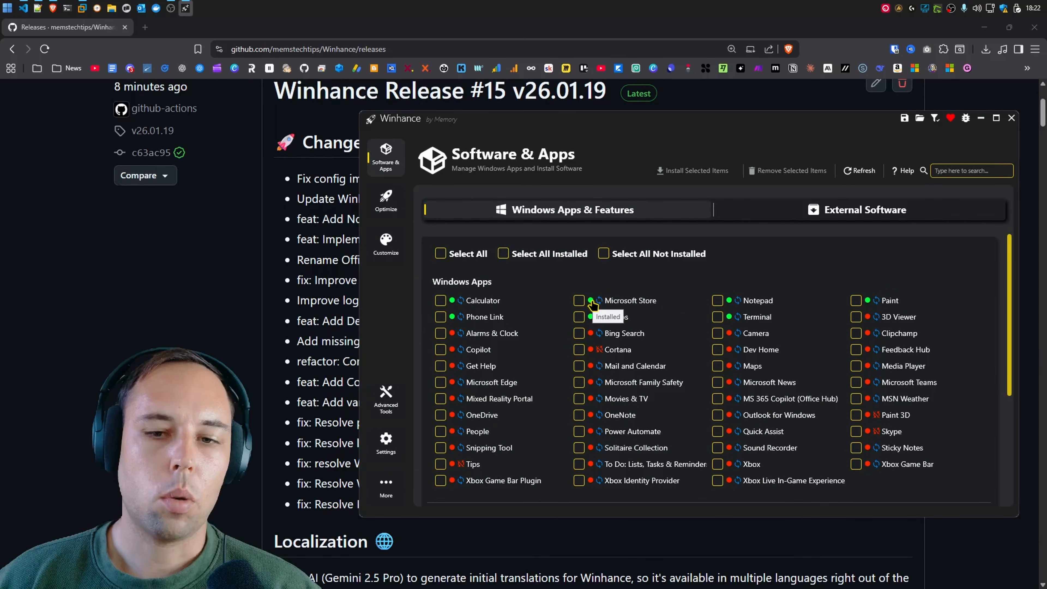
pyautogui.moveTo(687, 287)
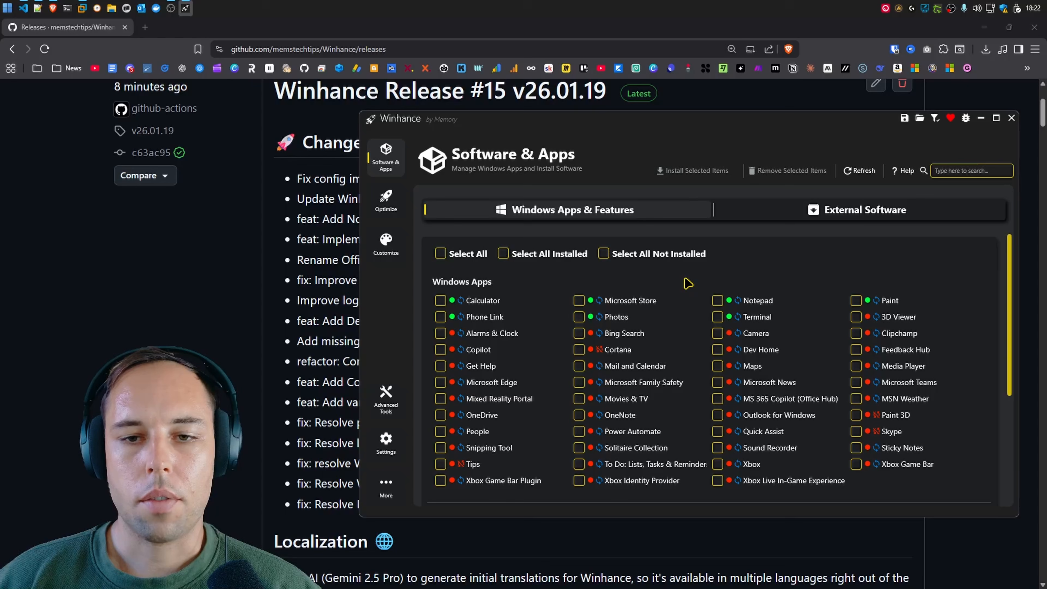
pyautogui.moveTo(560, 291)
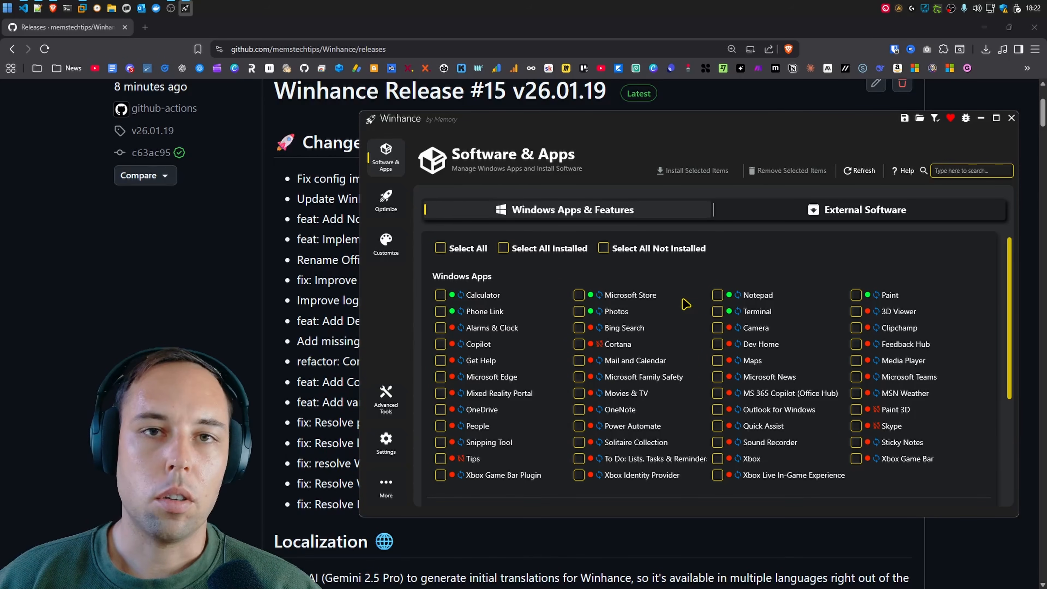
pyautogui.moveTo(707, 281)
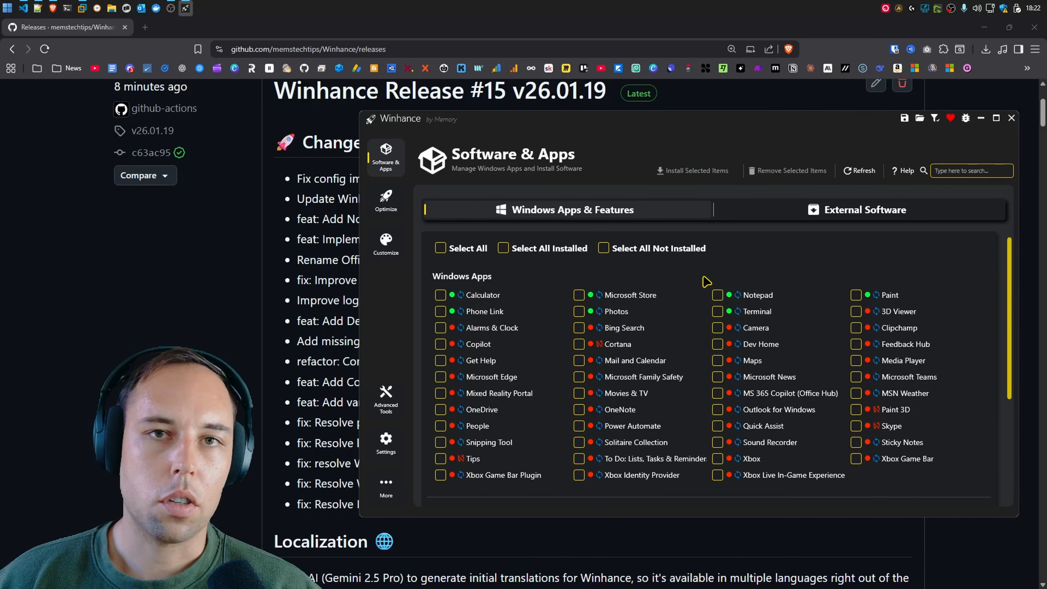
pyautogui.moveTo(676, 277)
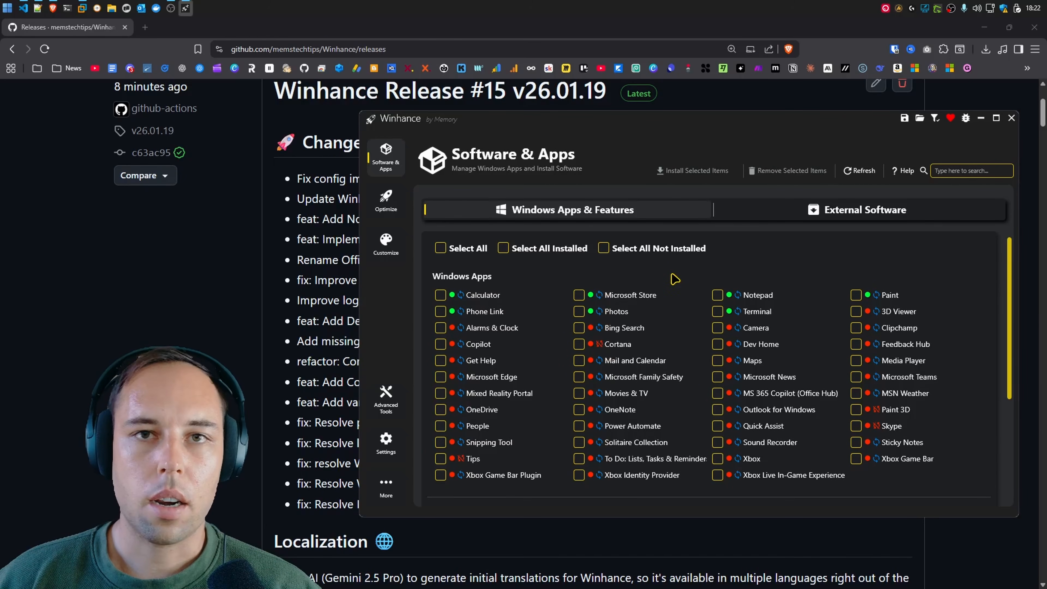
pyautogui.moveTo(596, 286)
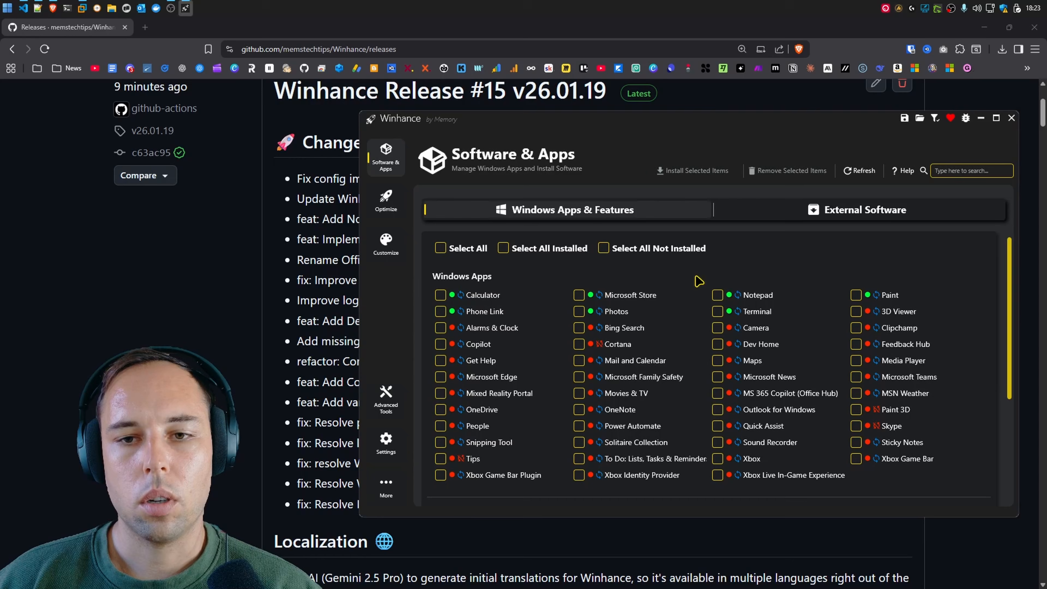
pyautogui.click(1010, 118)
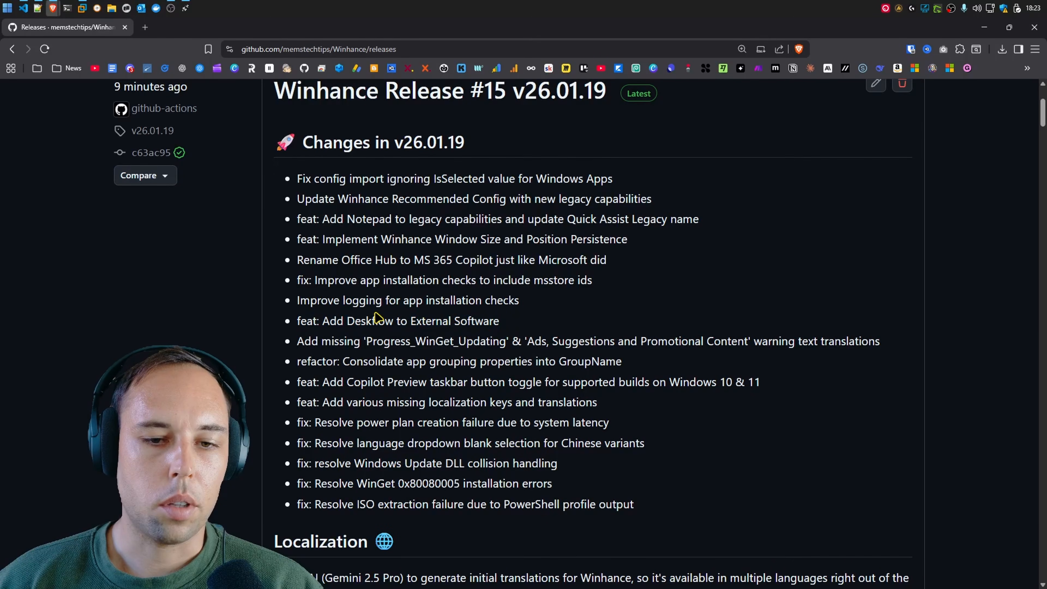
pyautogui.moveTo(362, 319)
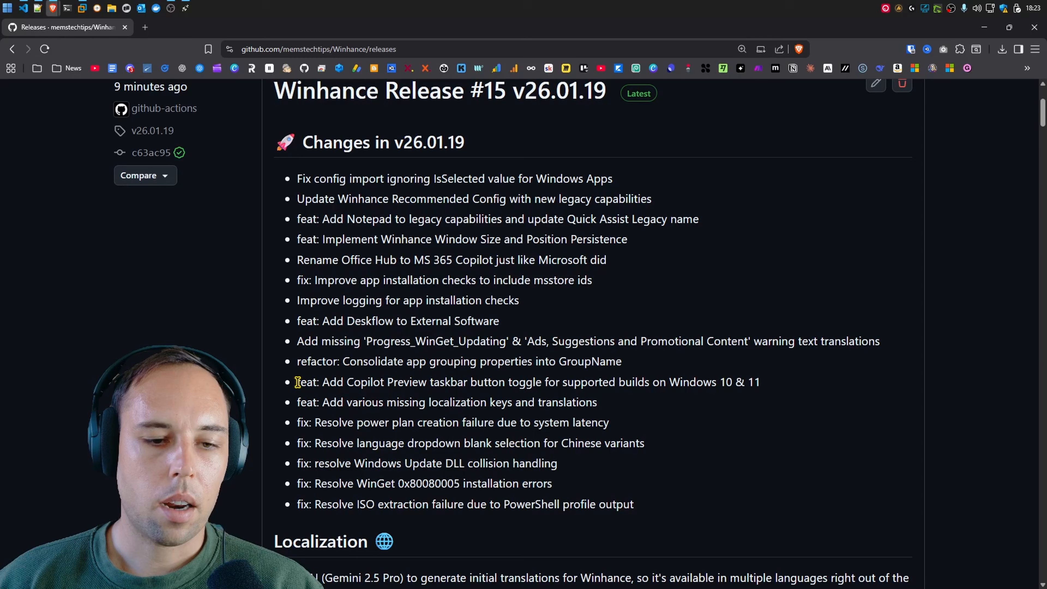
pyautogui.moveTo(297, 381); pyautogui.dragTo(661, 382)
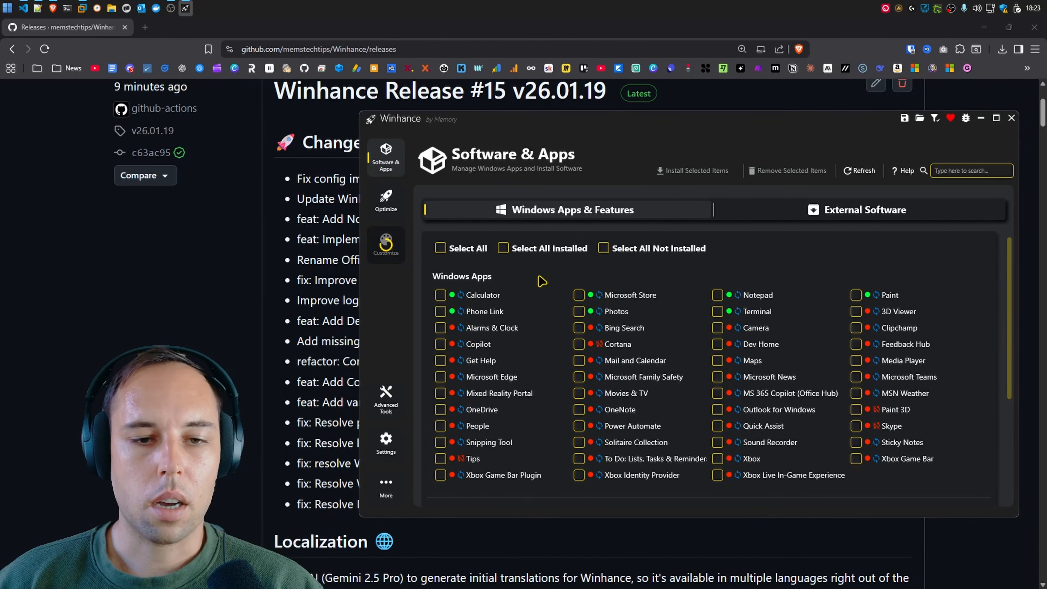
# Show the Customizations page and scroll the Taskbar section to the Copilot Preview Button setting
pyautogui.click(385, 244)
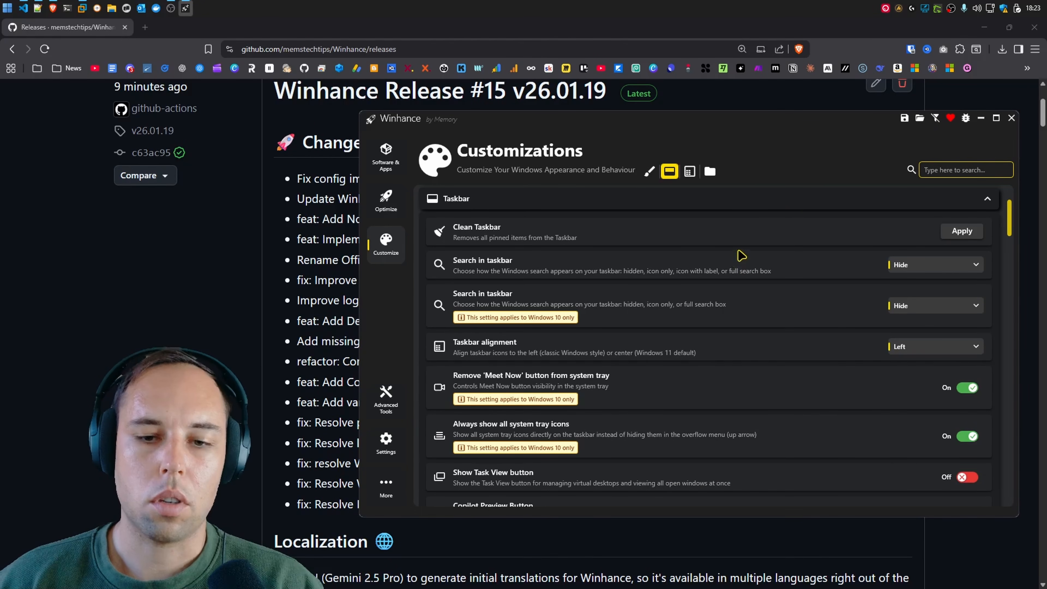
pyautogui.scroll(-3)
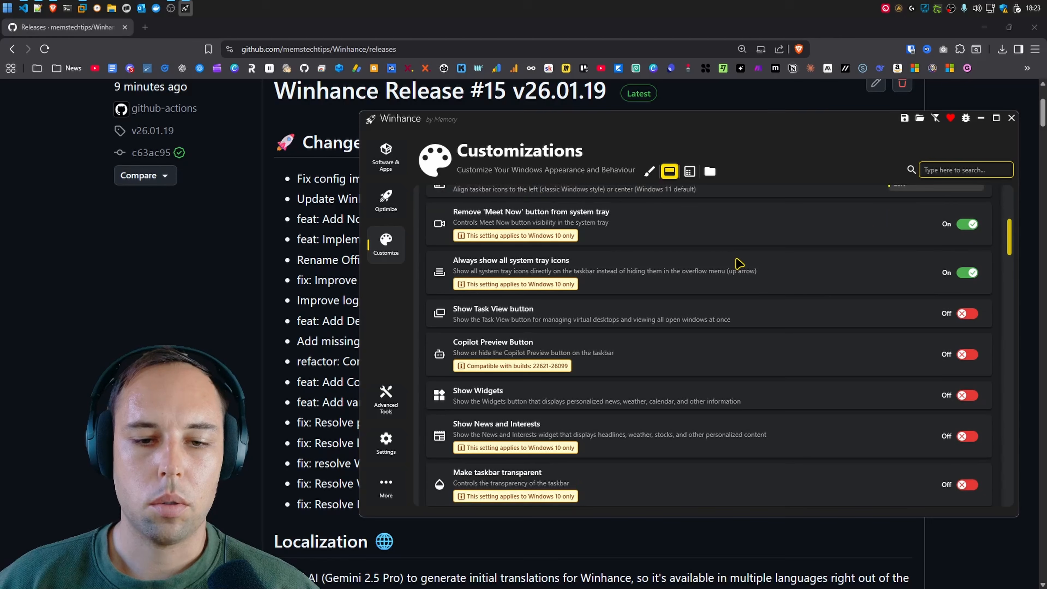
pyautogui.scroll(-3)
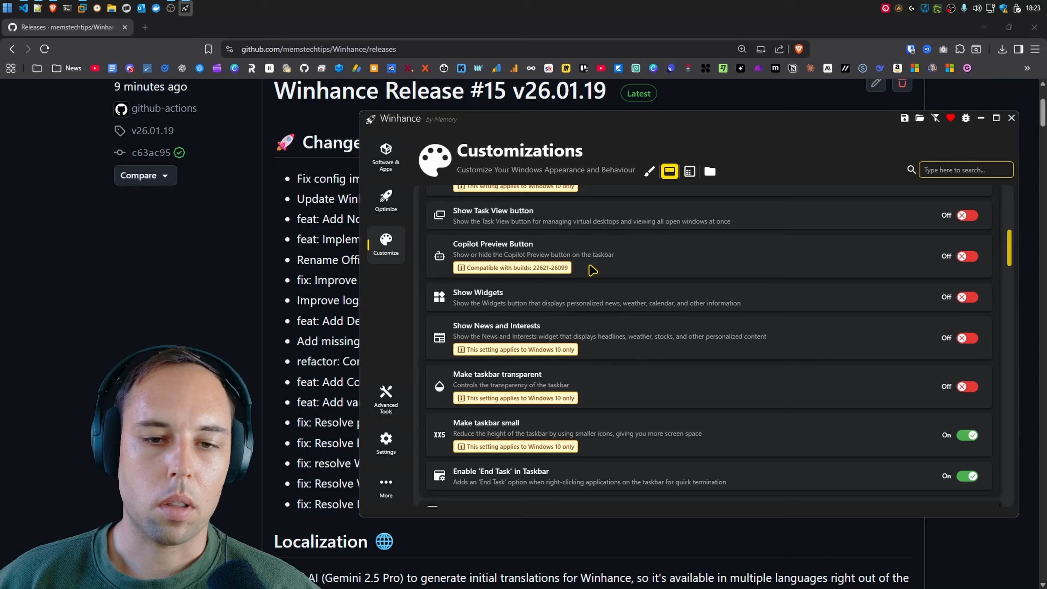
pyautogui.moveTo(538, 277)
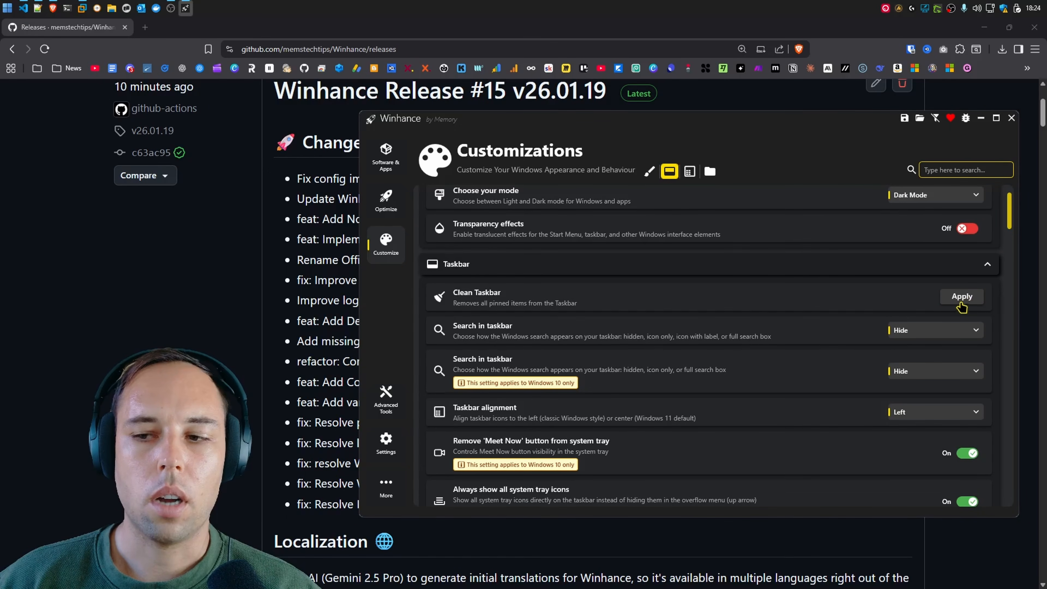
pyautogui.scroll(-3)
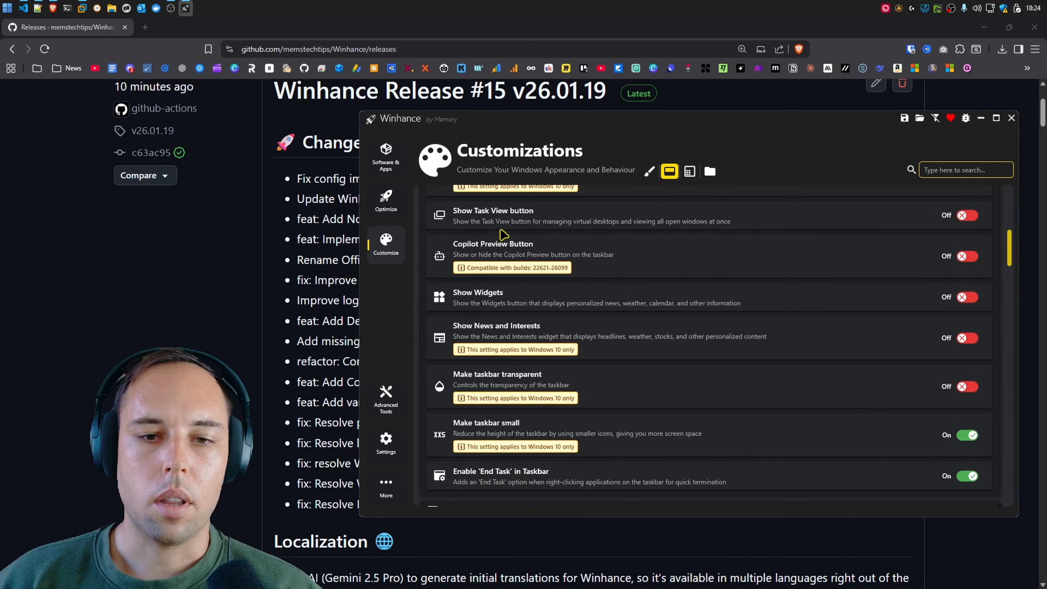
pyautogui.moveTo(525, 279)
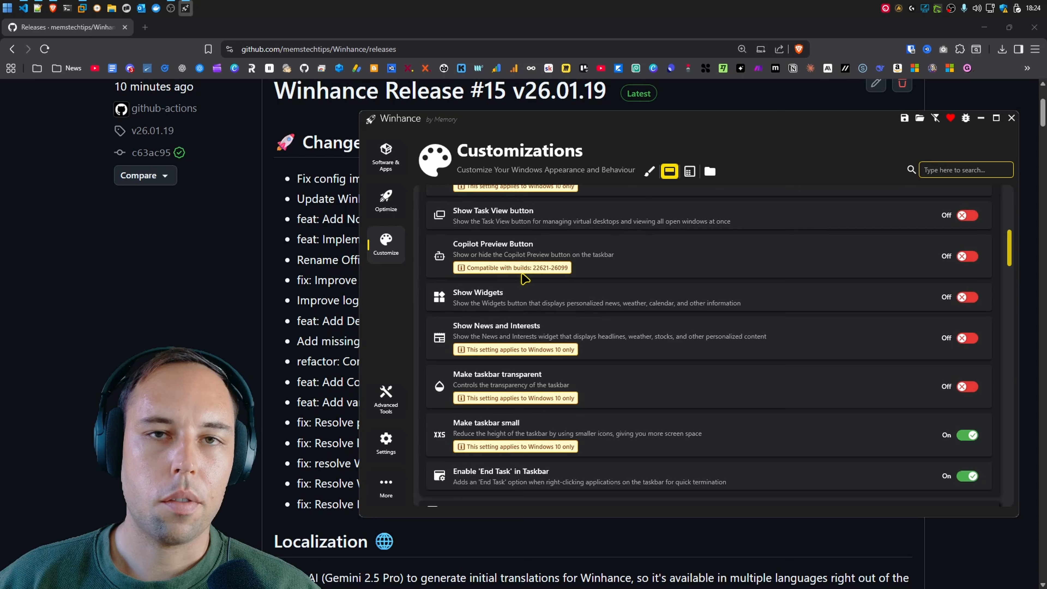
pyautogui.moveTo(540, 277)
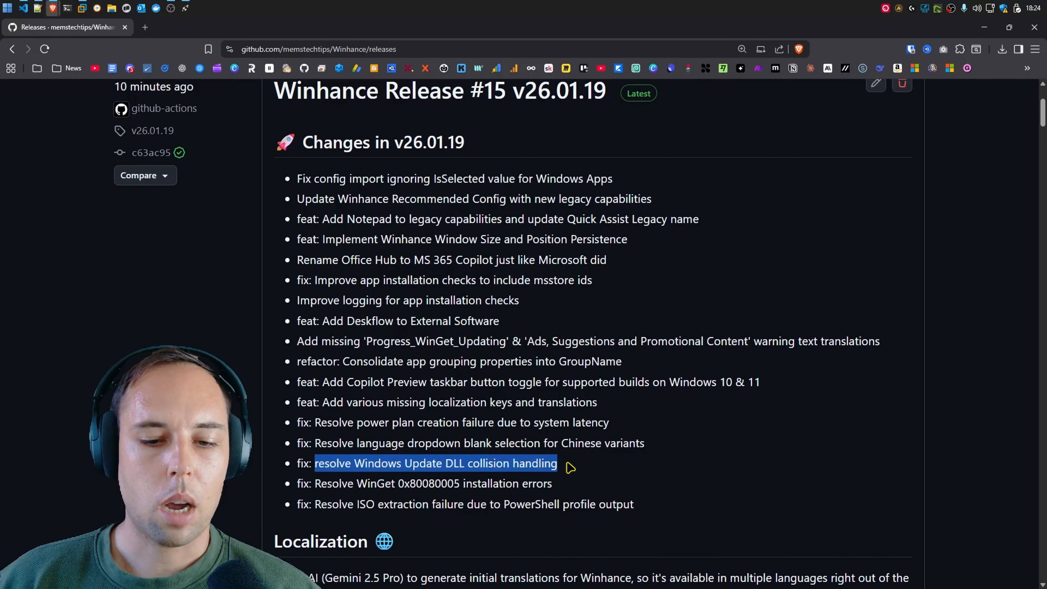
# Scroll the release page to review the full v26.01.19 change list
pyautogui.scroll(-3)
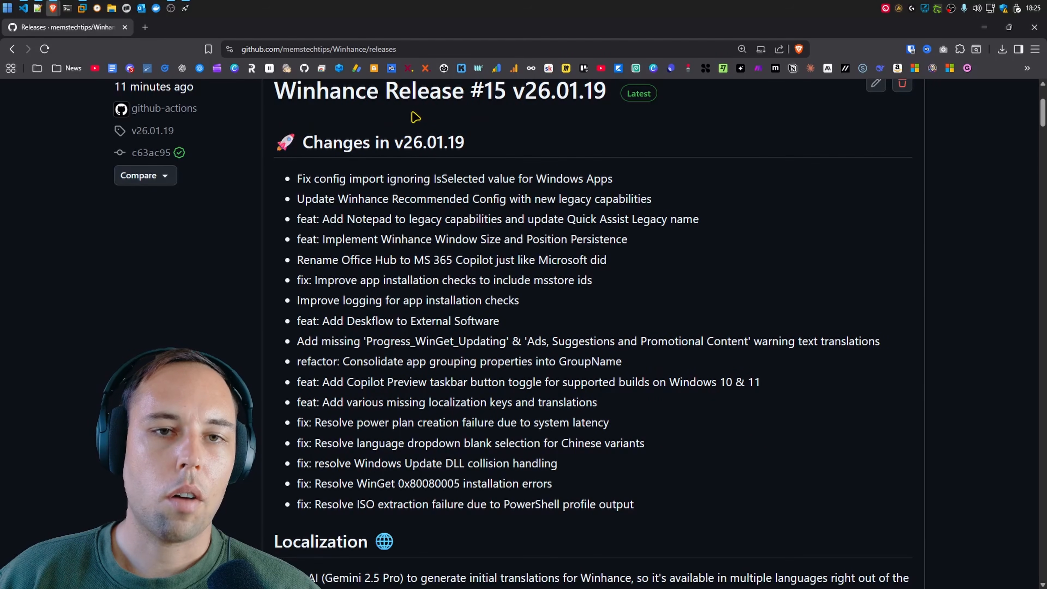
pyautogui.moveTo(545, 115)
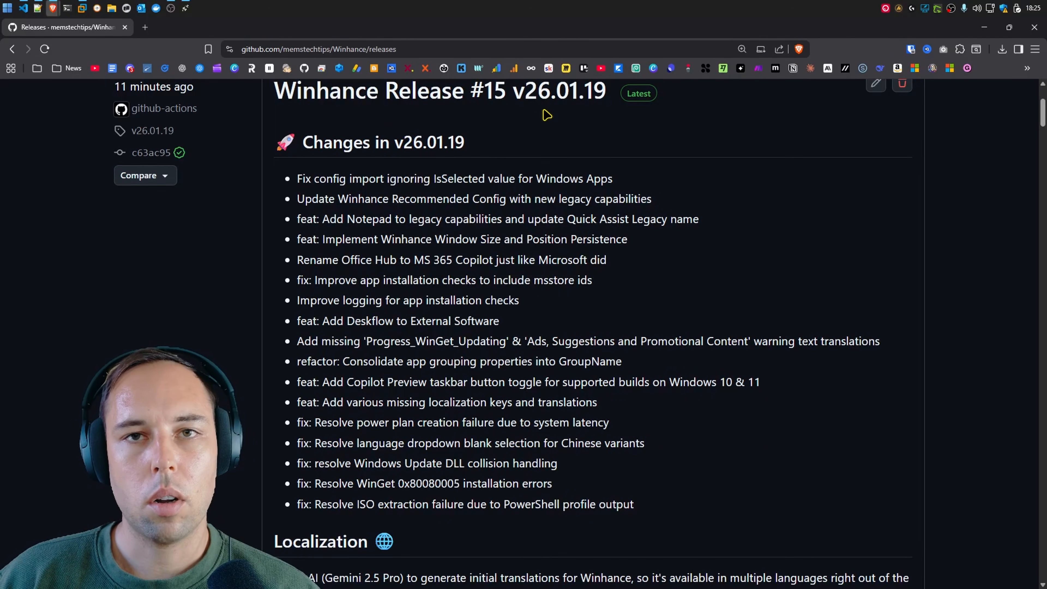
pyautogui.moveTo(744, 164)
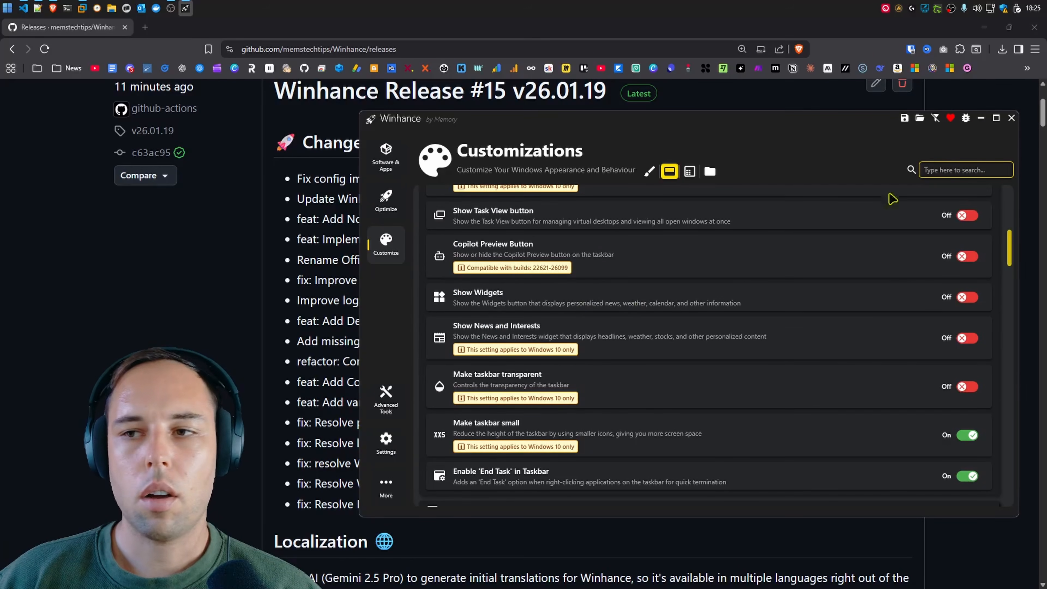
pyautogui.moveTo(965, 118)
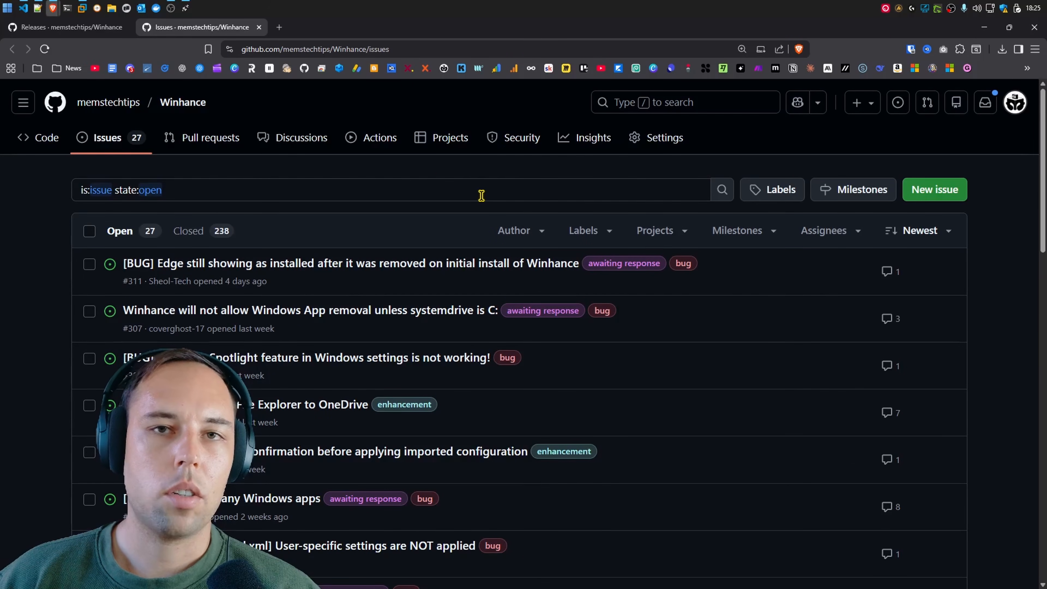
# Scroll down through the Winhance repository's open issues list
pyautogui.scroll(-3)
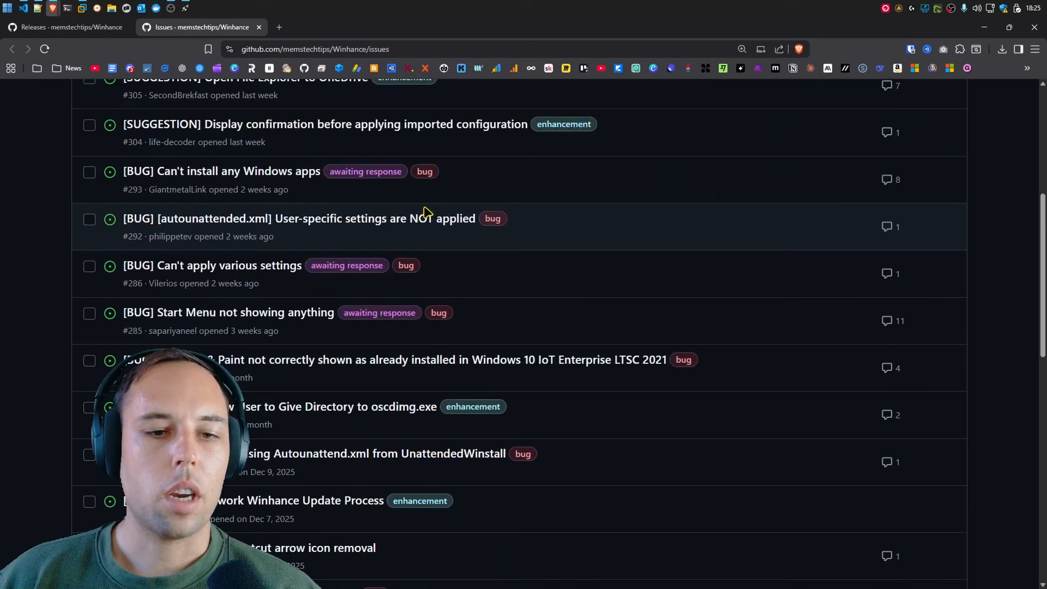